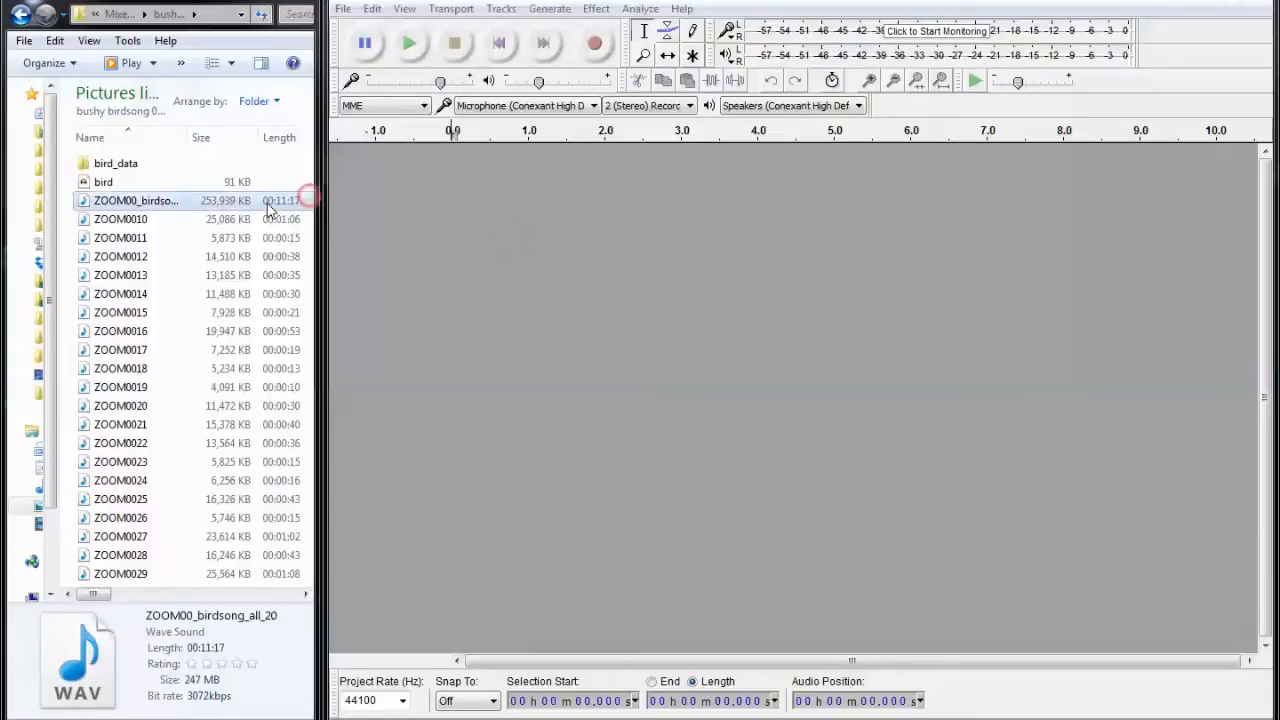
Dismiss the version notice and import ZOOM0010–ZOOM0014 as five separate stereo tracks.
{"action": "left_click", "coordinate": [120, 218]}
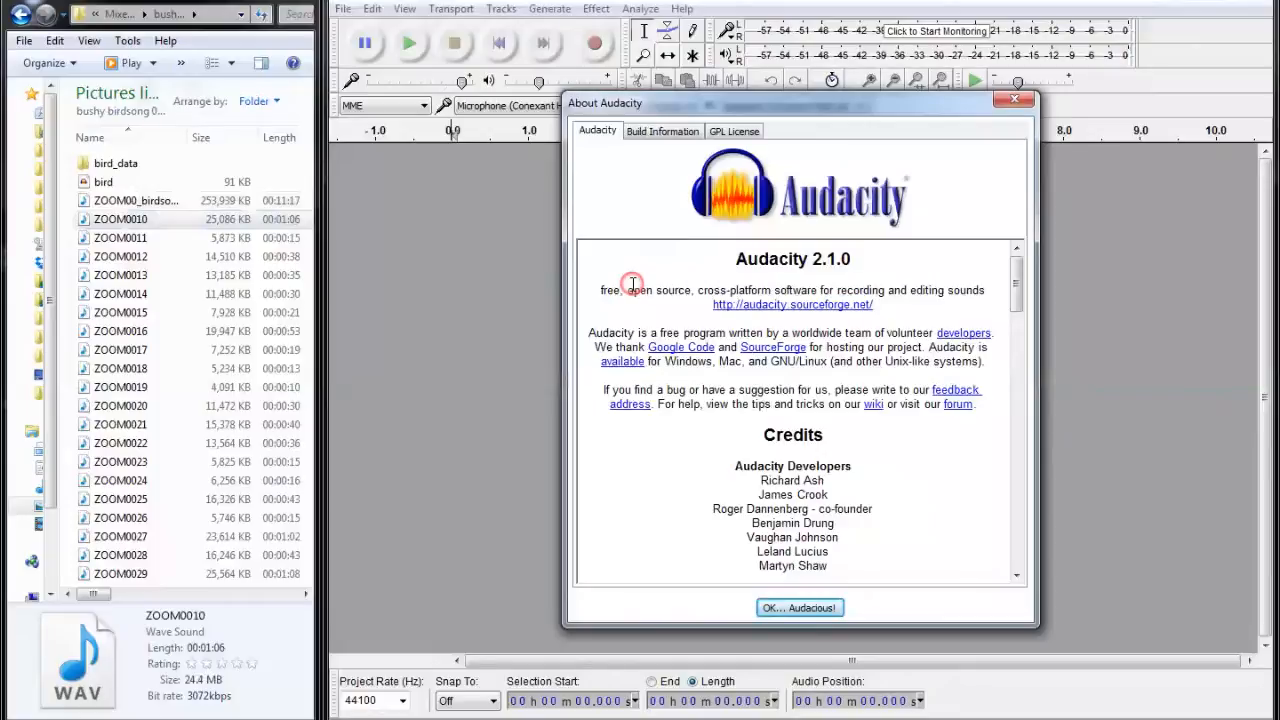
{"action": "left_click", "coordinate": [800, 608]}
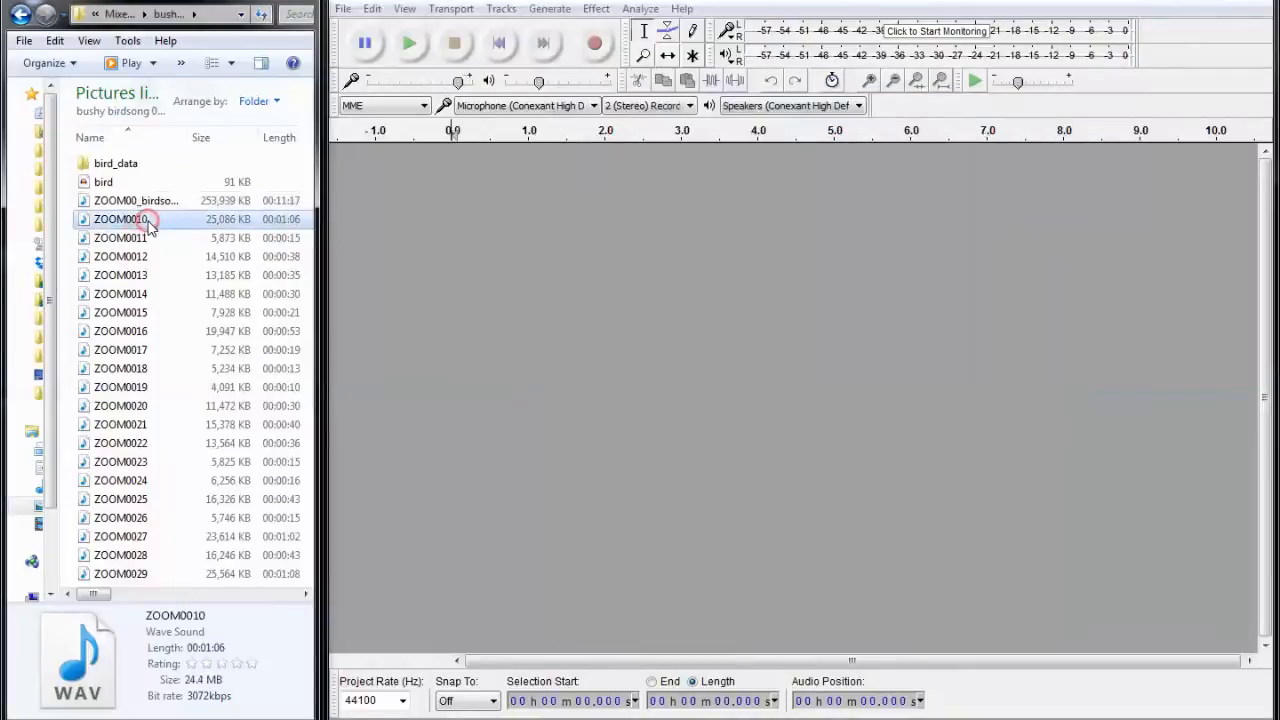
{"action": "left_click", "coordinate": [120, 276]}
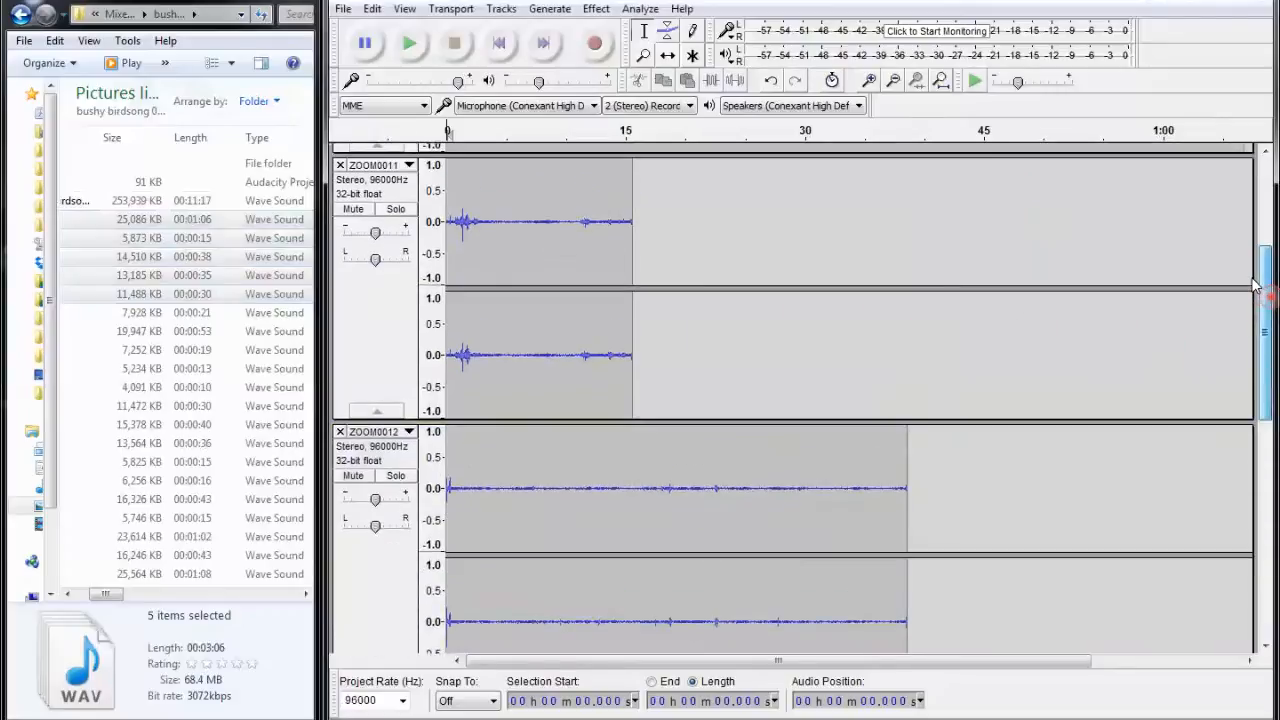
{"action": "scroll", "scroll_direction": "up", "scroll_amount": 3}
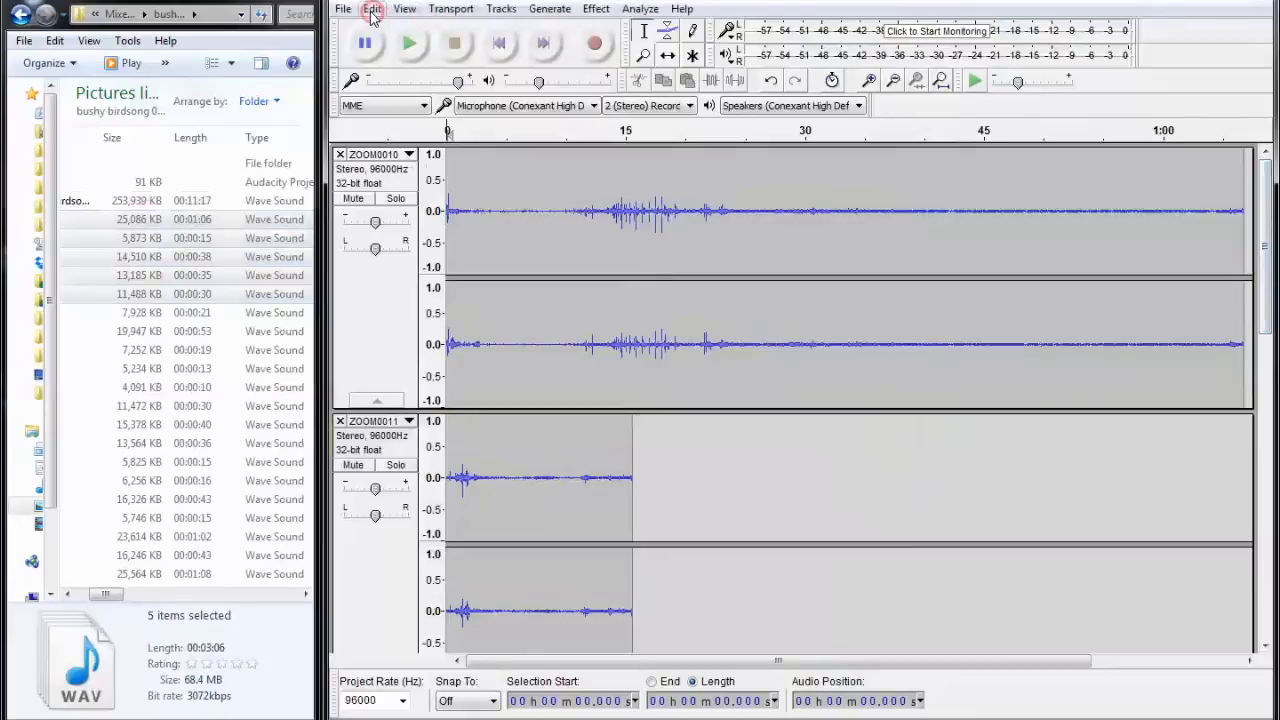
Select all five tracks and align them end to end via Tracks > Align Tracks.
{"action": "left_click", "coordinate": [372, 8]}
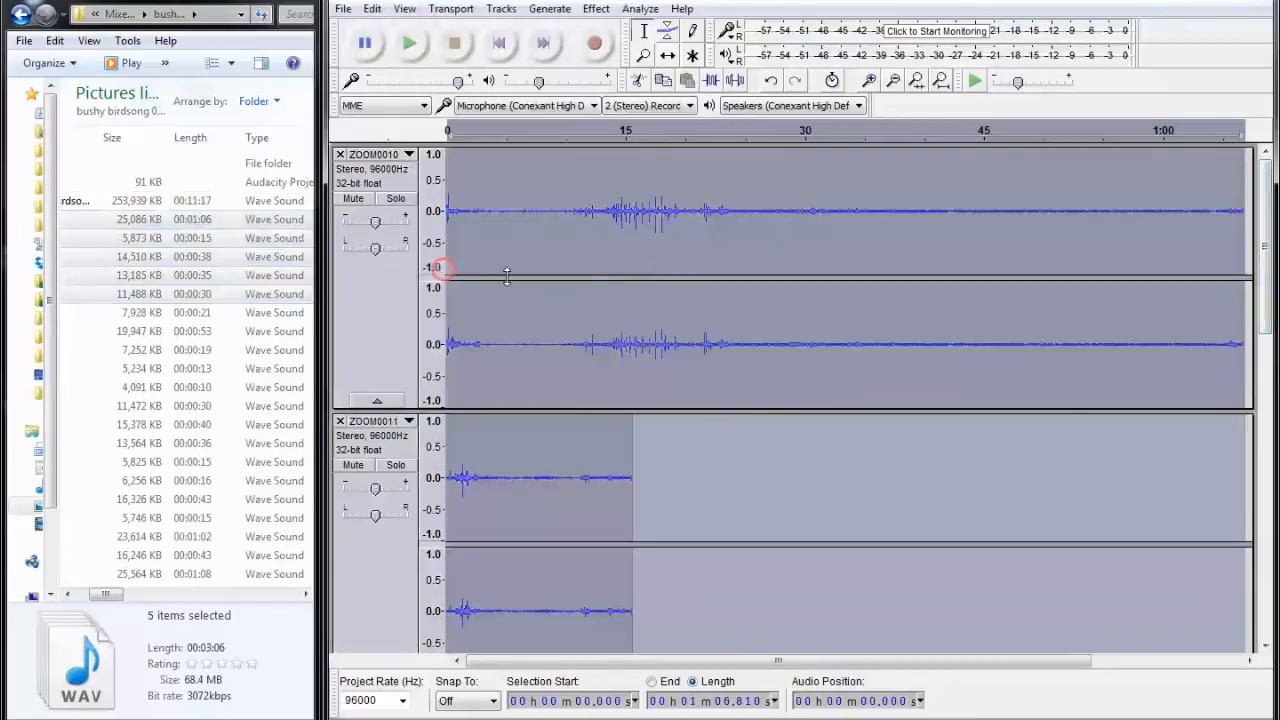
{"action": "left_click", "coordinate": [500, 8]}
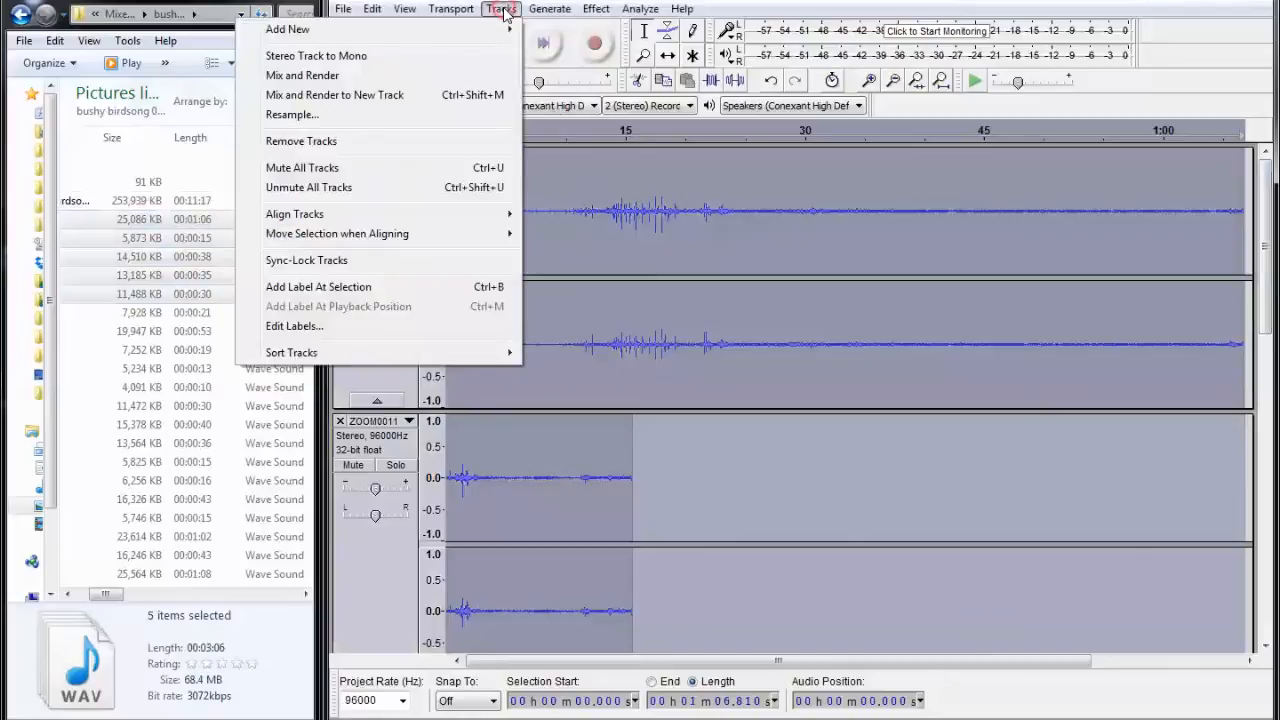
{"action": "left_click", "coordinate": [294, 212]}
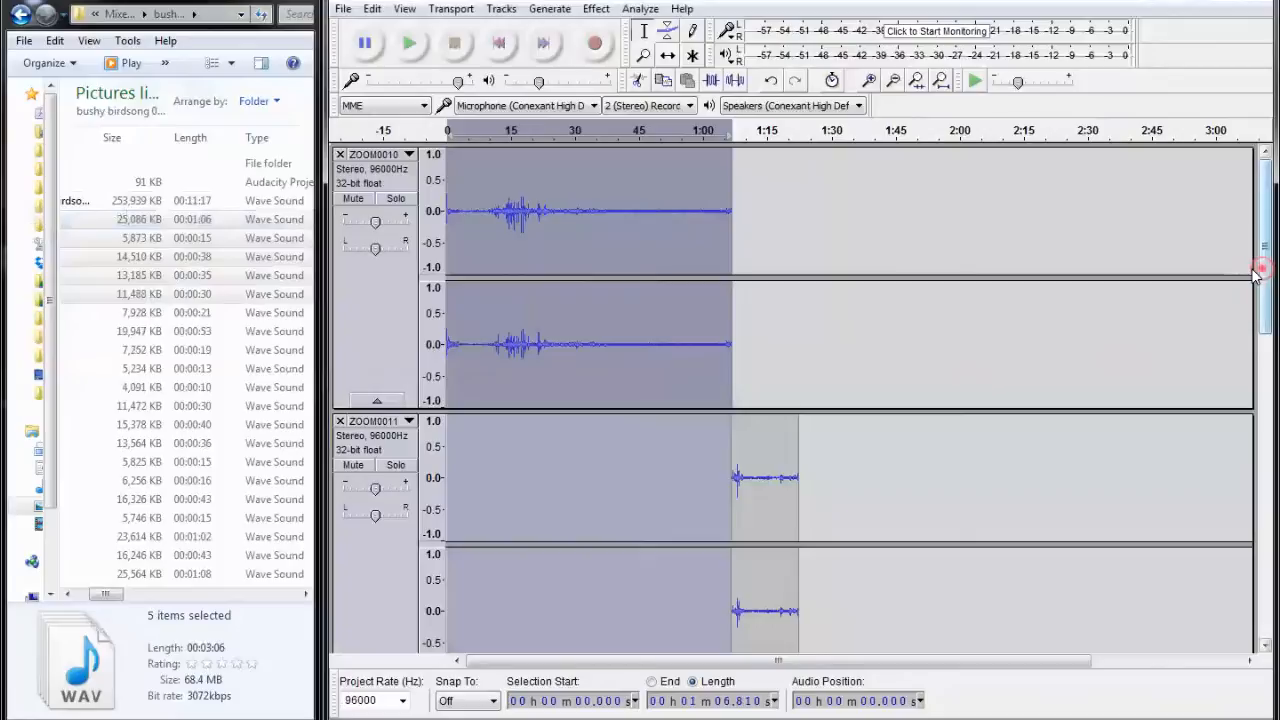
{"action": "scroll", "scroll_direction": "down", "scroll_amount": 3}
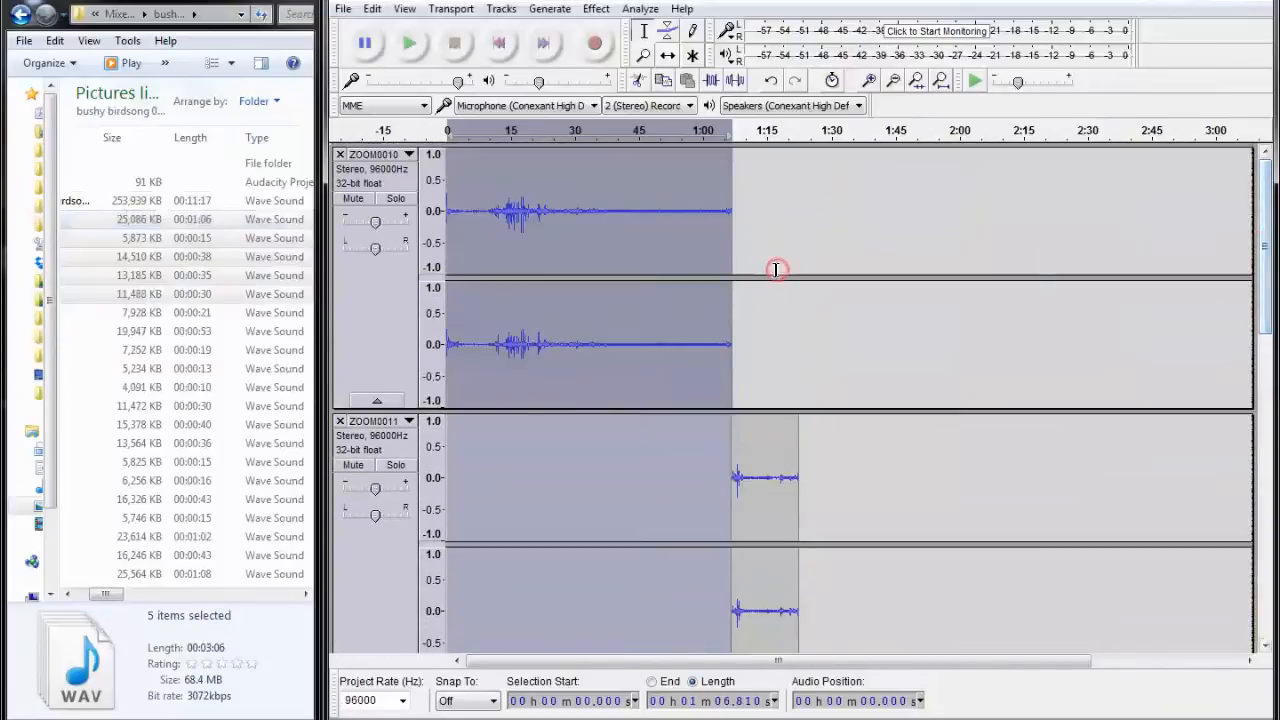
{"action": "left_click", "coordinate": [344, 8]}
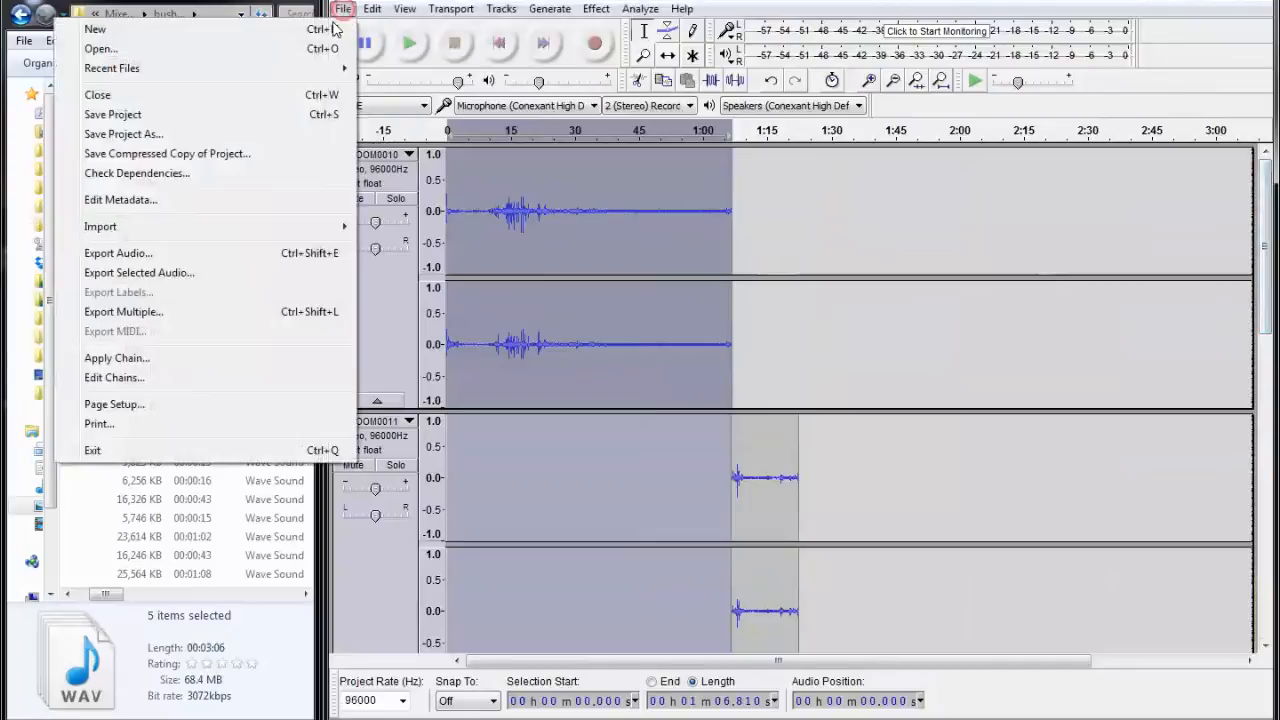
Start Export Audio and browse the Save as type list for the WAV format.
{"action": "left_click", "coordinate": [116, 252]}
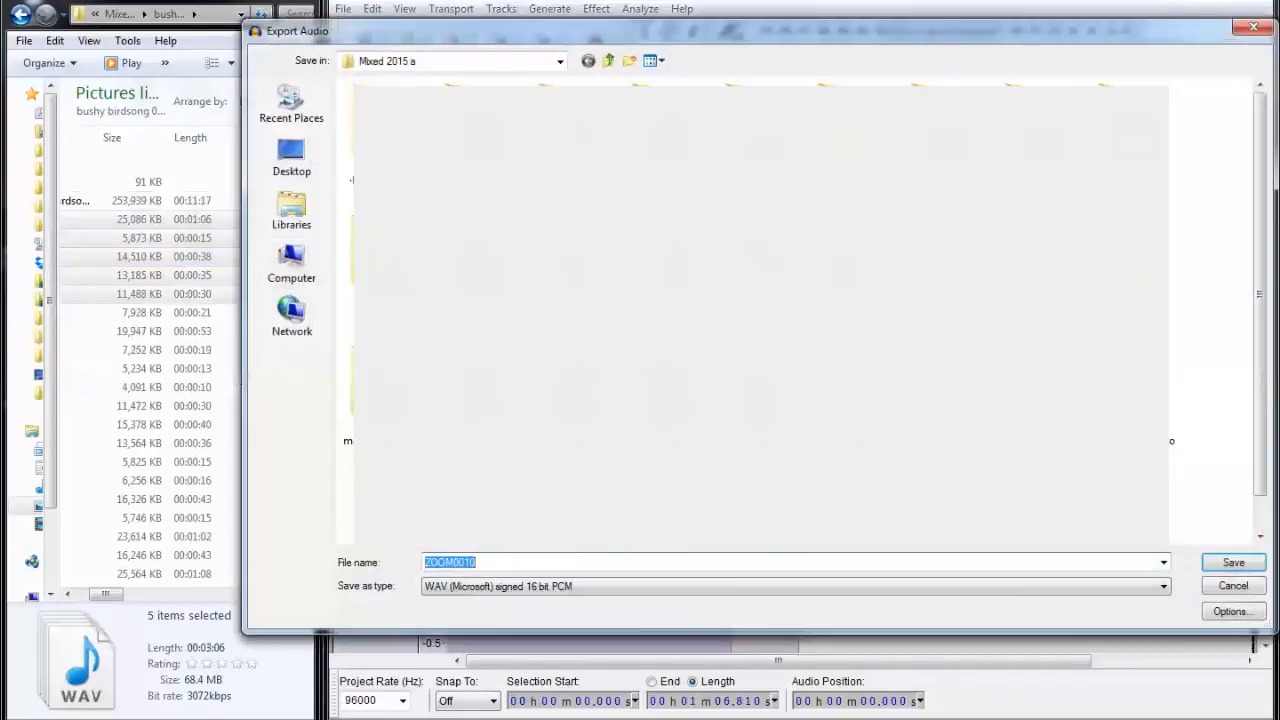
{"action": "left_click", "coordinate": [1160, 586]}
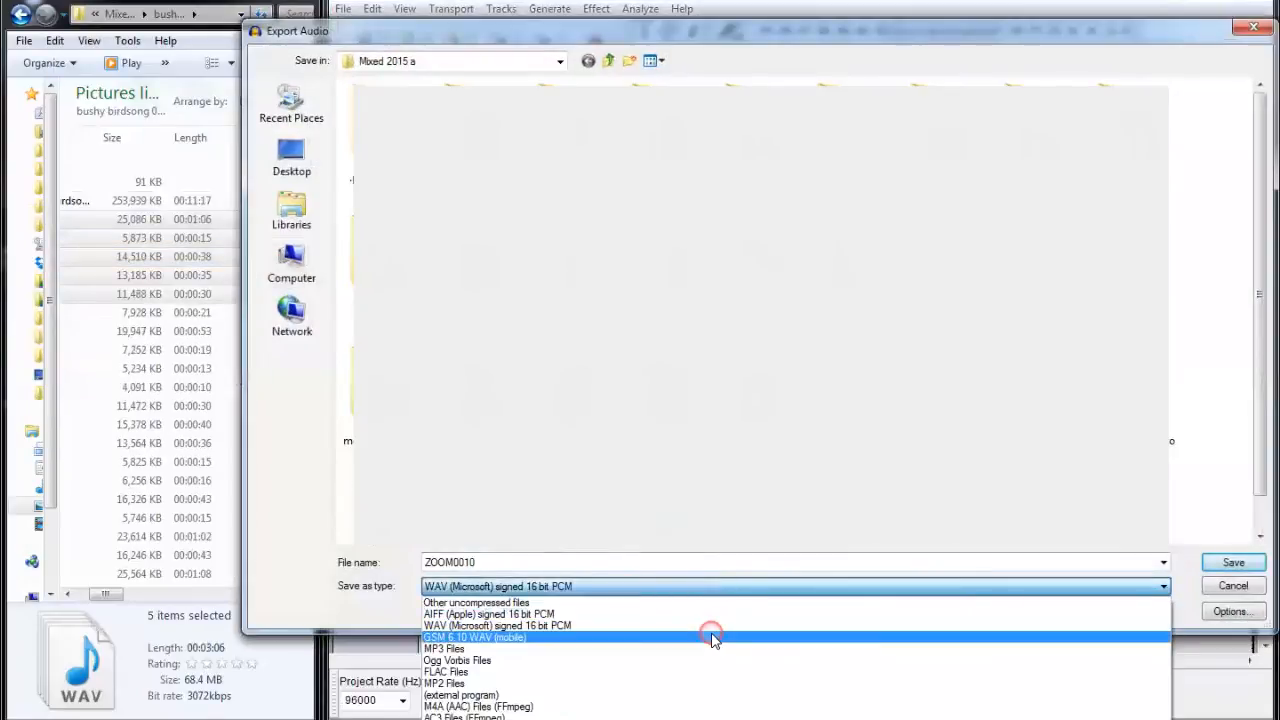
{"action": "mouse_move", "coordinate": [712, 624]}
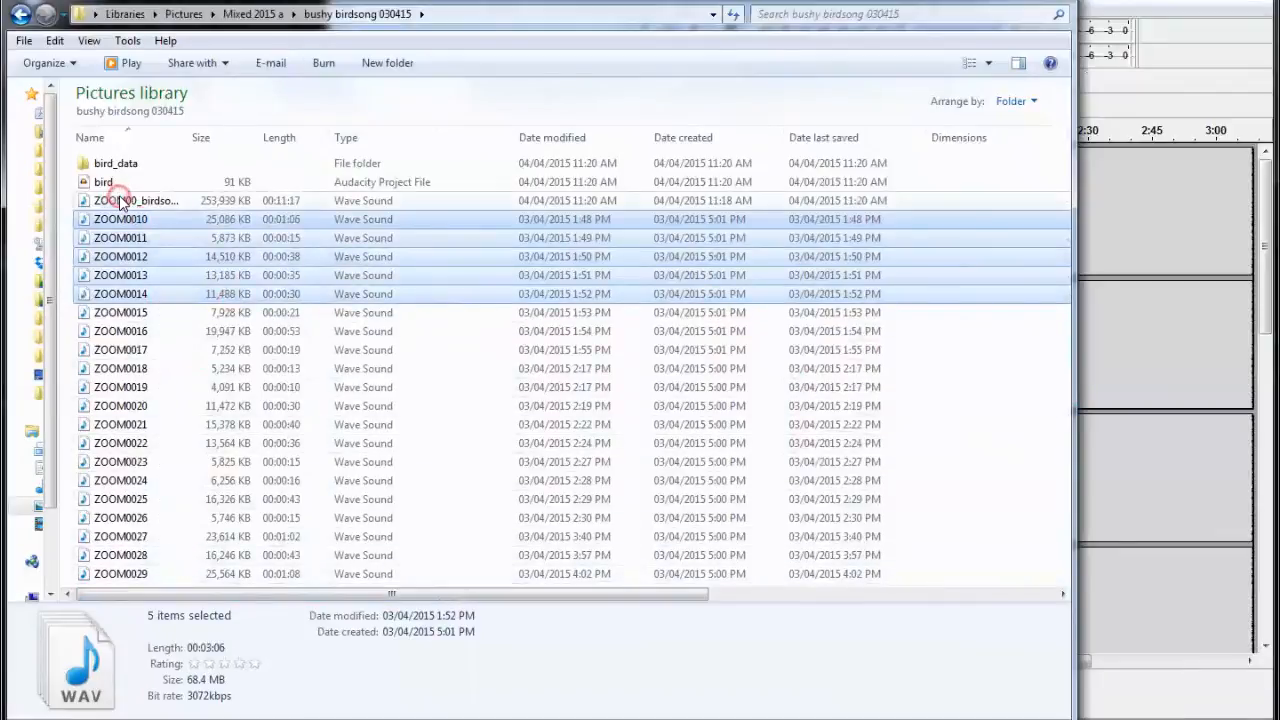
Select ZOOM00_birdsong_all_20 to see its 11-minute length and size in the details pane.
{"action": "left_click", "coordinate": [140, 200]}
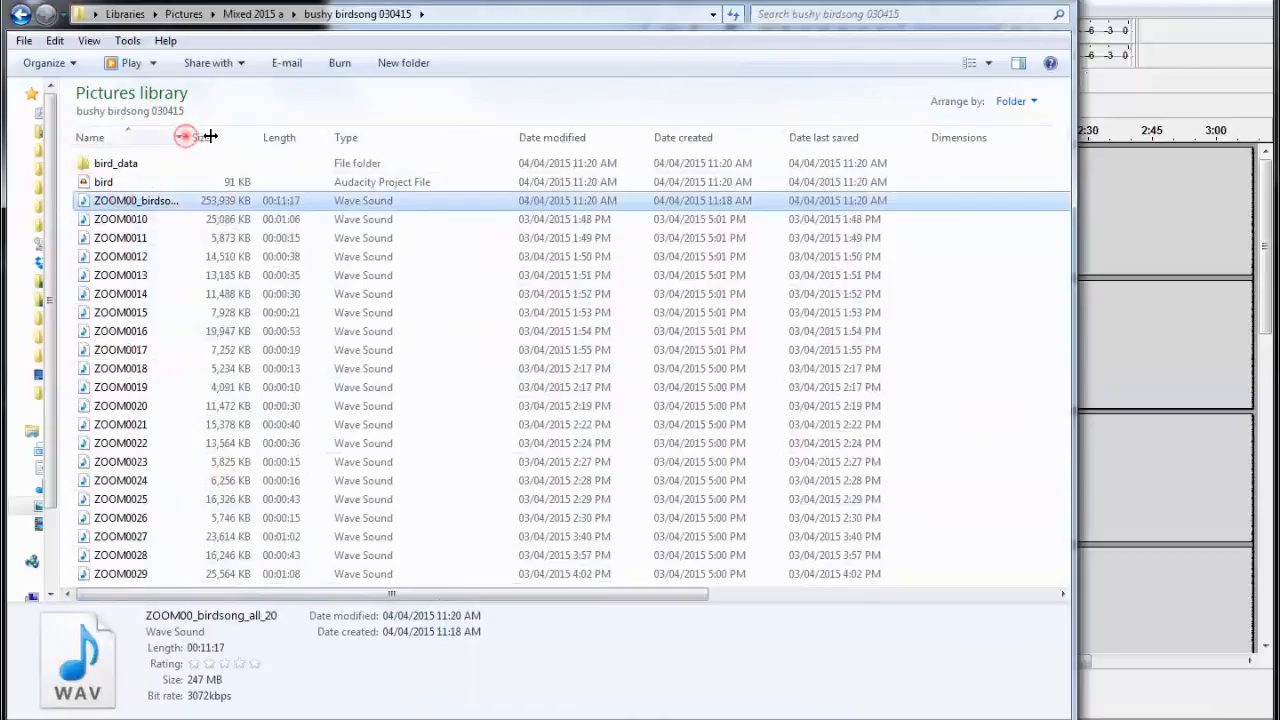